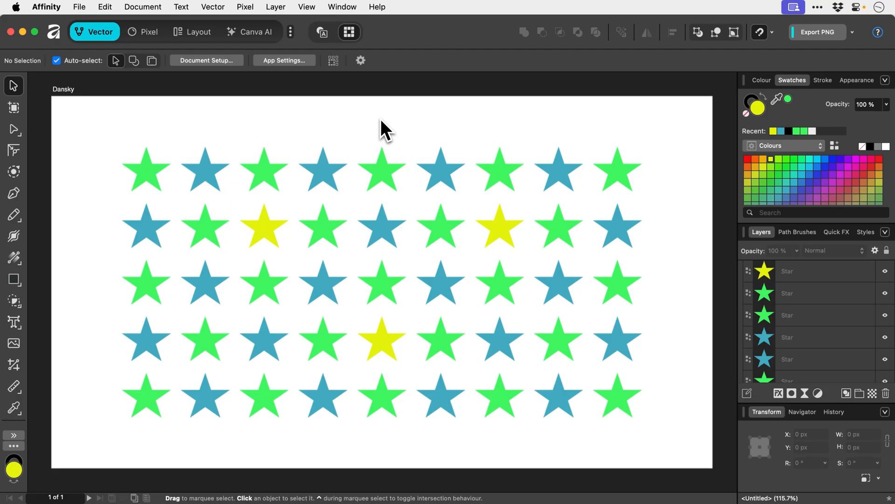
# Step: Select the top-left green star and pick Select Same > Fill Colour to grab all 23 green stars
pyautogui.click(275, 7)
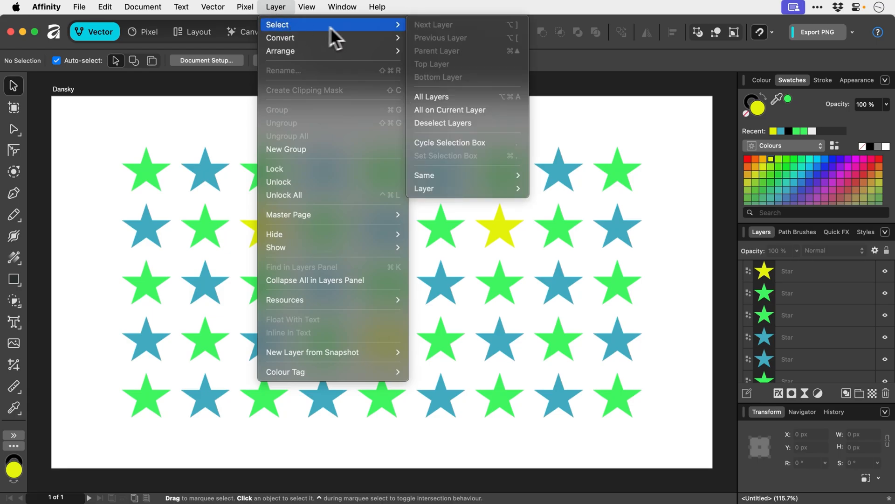
pyautogui.moveTo(450, 142)
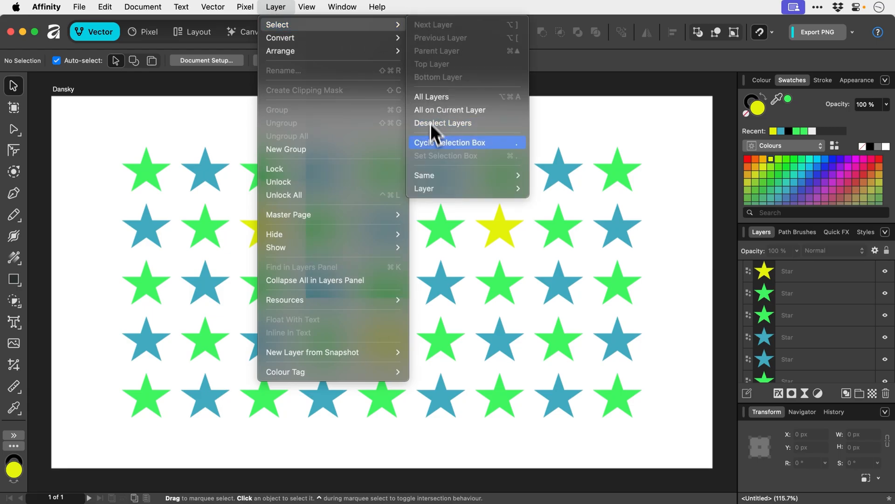
pyautogui.moveTo(425, 188)
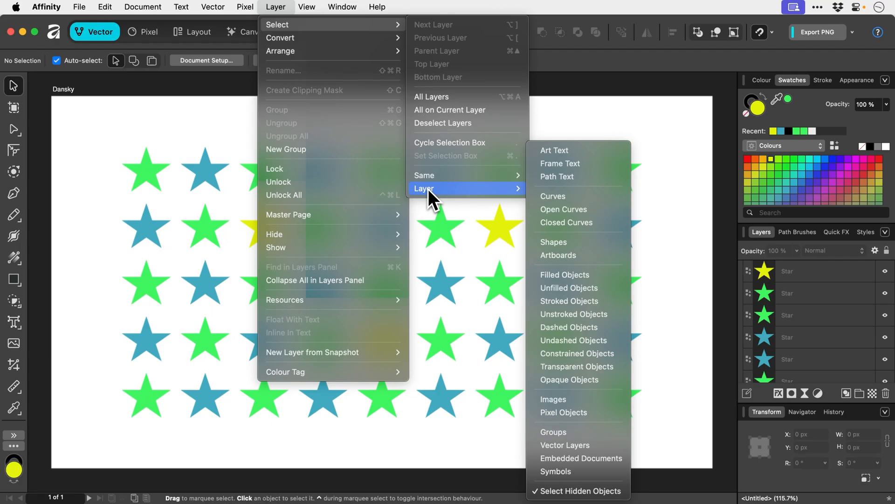
pyautogui.moveTo(572, 209)
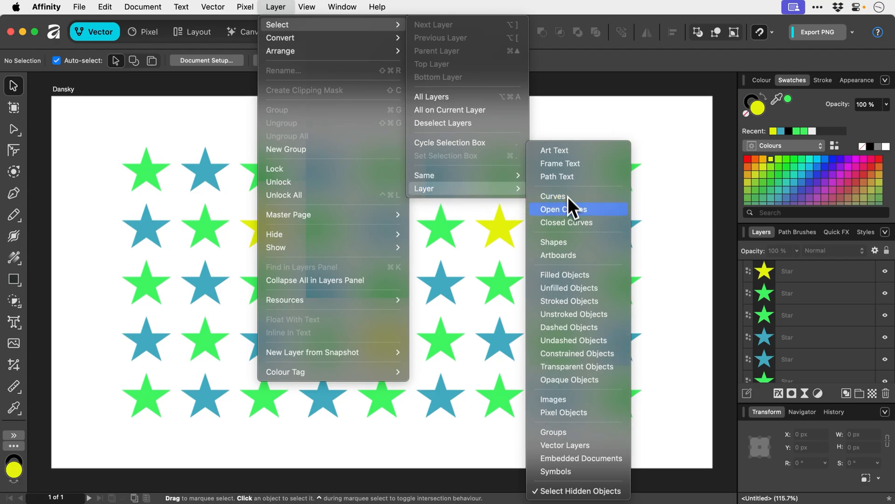
pyautogui.moveTo(569, 255)
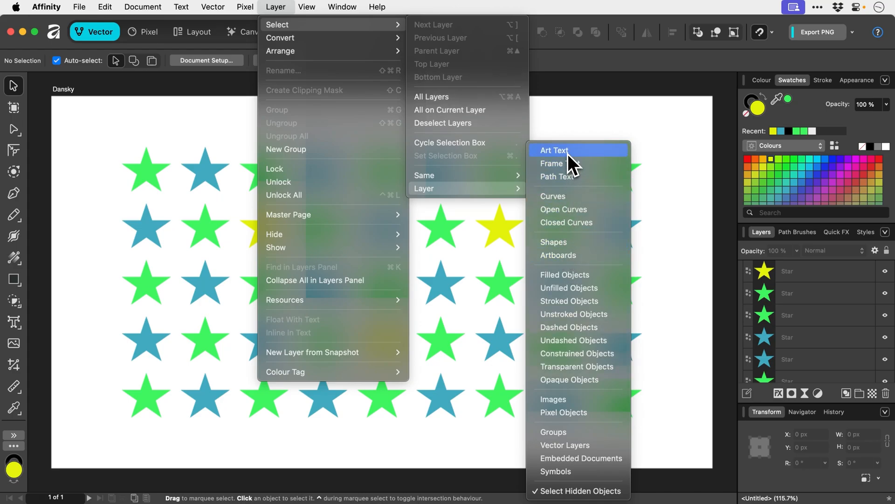
pyautogui.moveTo(494, 162)
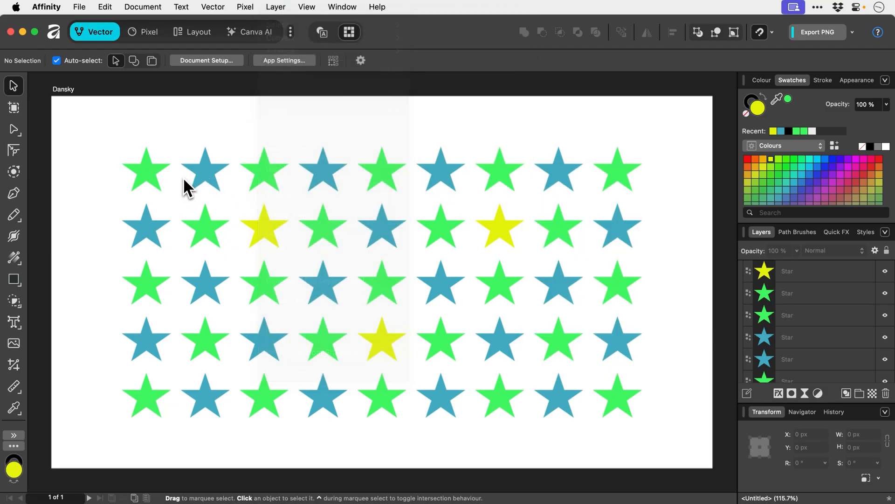
pyautogui.click(145, 169)
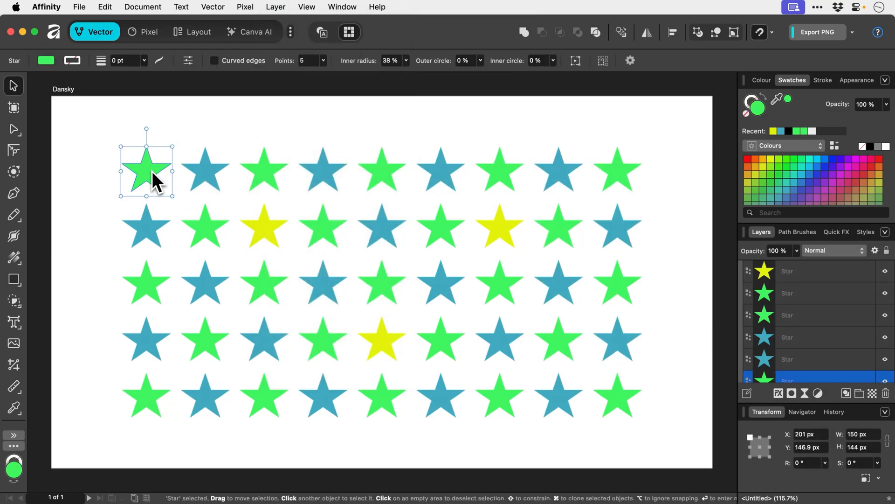
pyautogui.moveTo(271, 17)
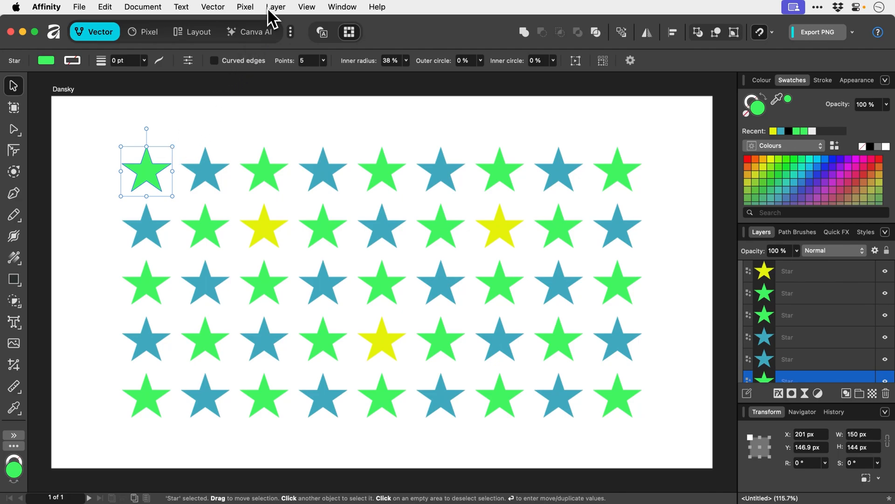
pyautogui.click(276, 6)
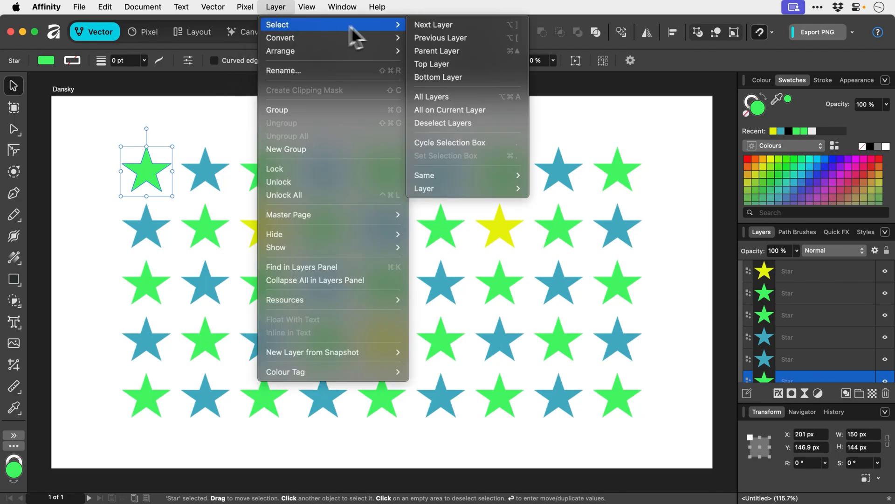
pyautogui.moveTo(424, 175)
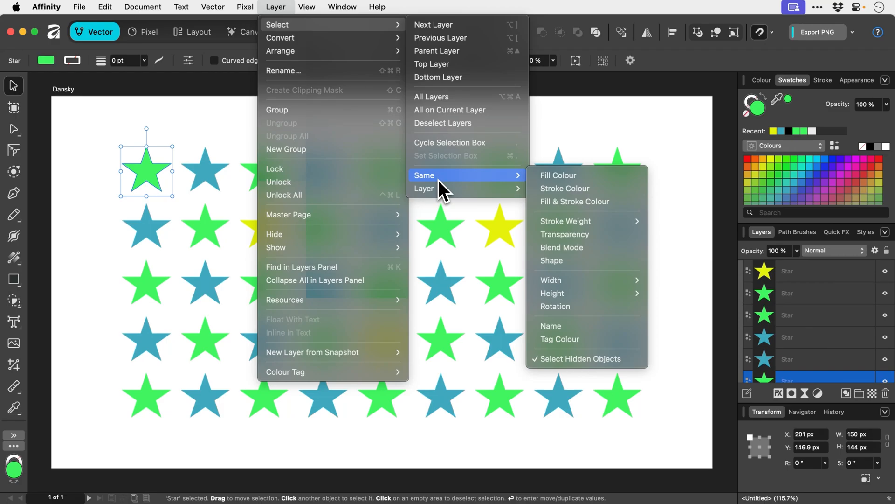
pyautogui.moveTo(448, 194)
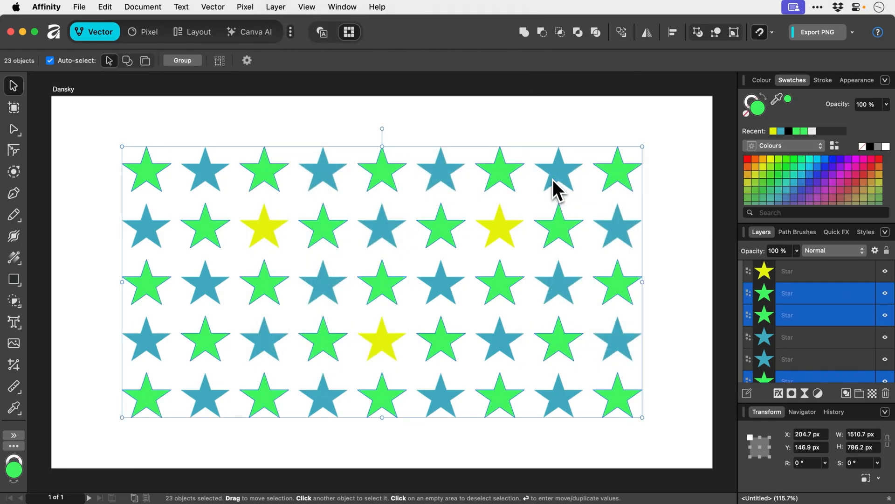
pyautogui.moveTo(436, 189)
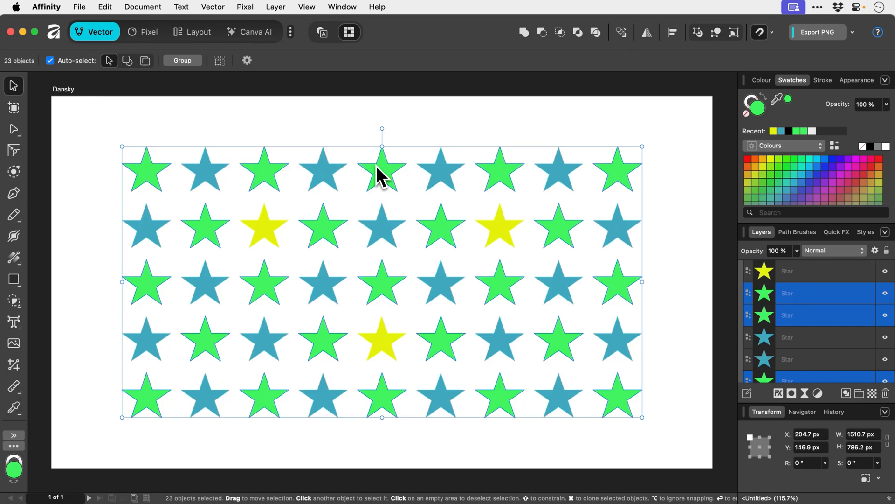
pyautogui.moveTo(237, 80)
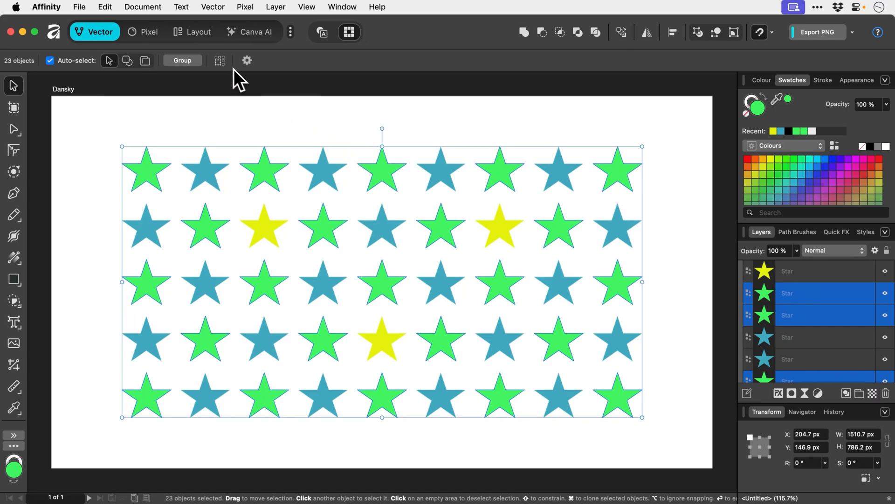
# Step: Enable Transform Objects Separately so each green star scales around its own centre
pyautogui.click(219, 60)
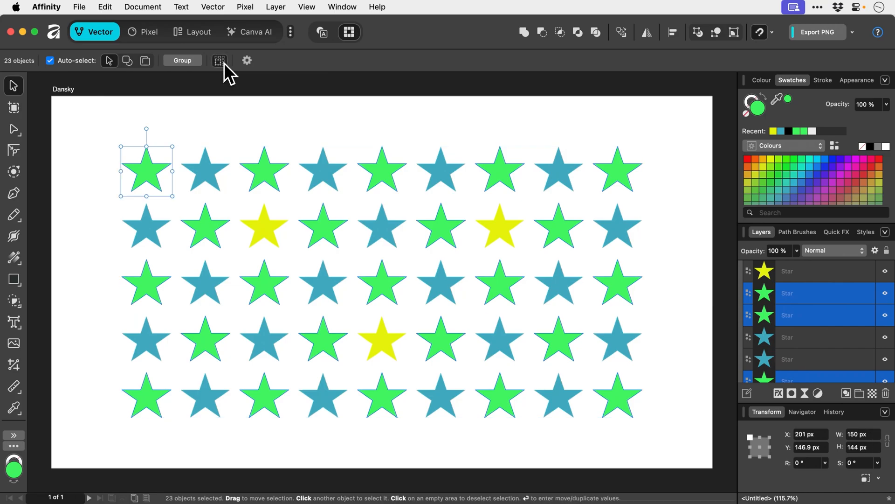
pyautogui.moveTo(220, 60)
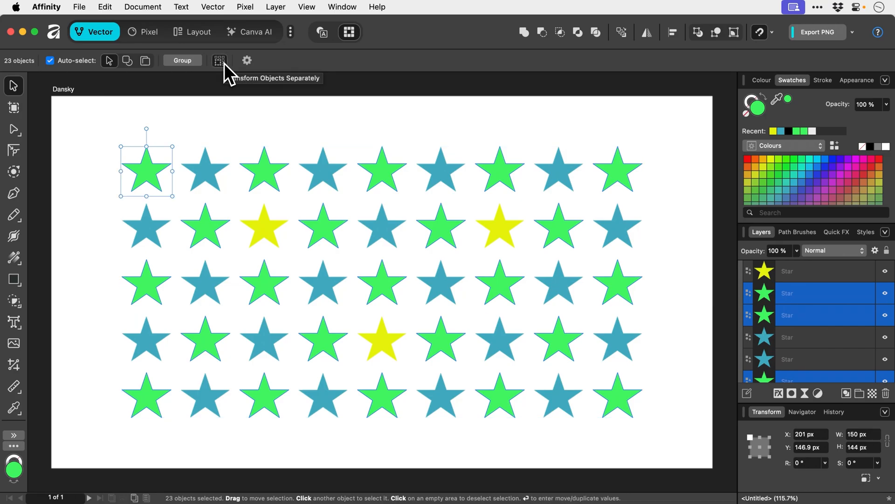
pyautogui.moveTo(209, 113)
pyautogui.write('82')
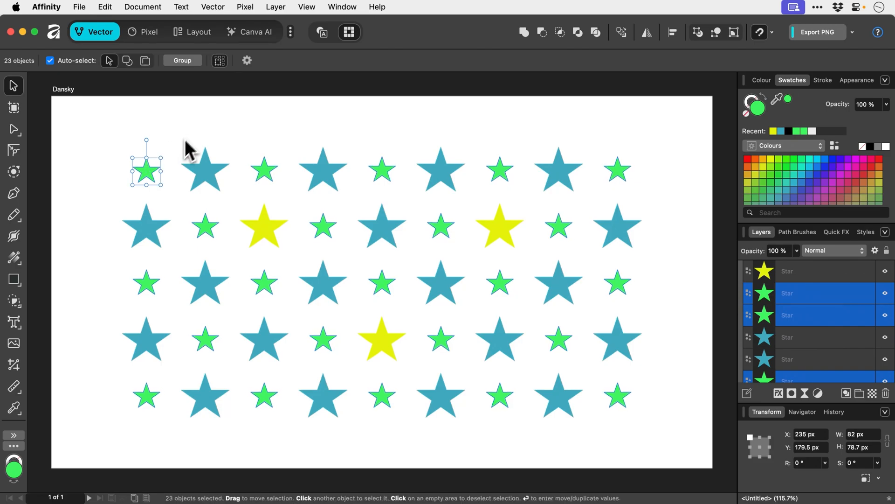
# Step: Disable Transform Objects Separately and select all 45 stars in the grid
pyautogui.click(219, 61)
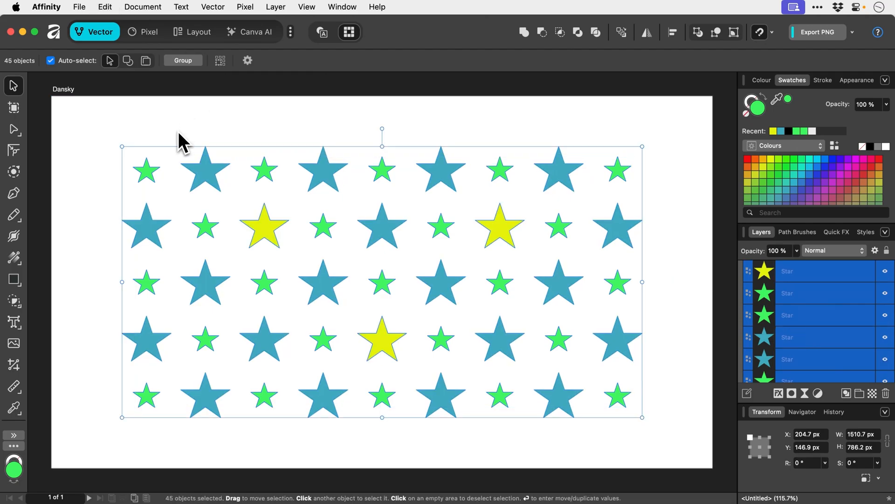
pyautogui.moveTo(121, 148)
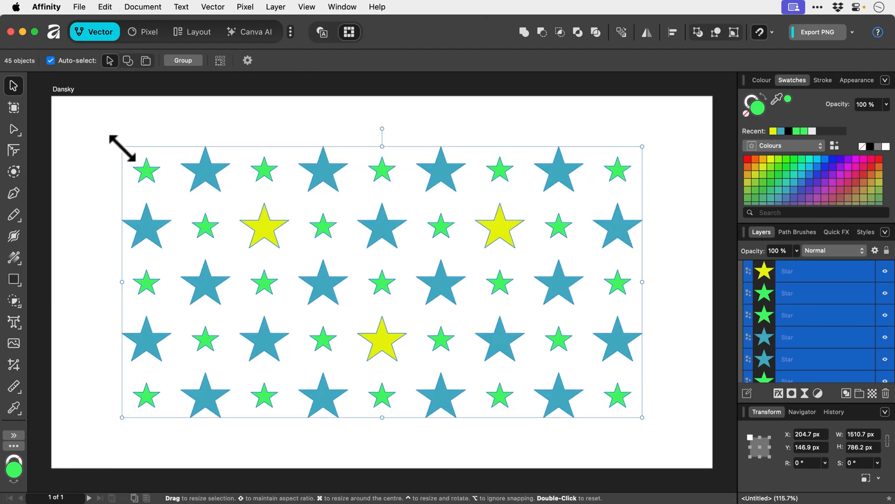